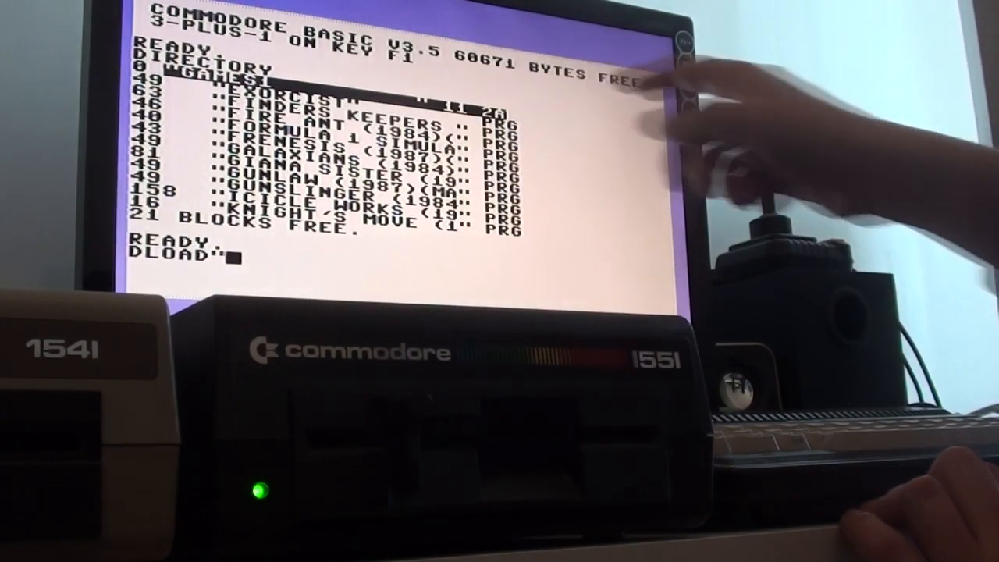
pyautogui.write('EX')
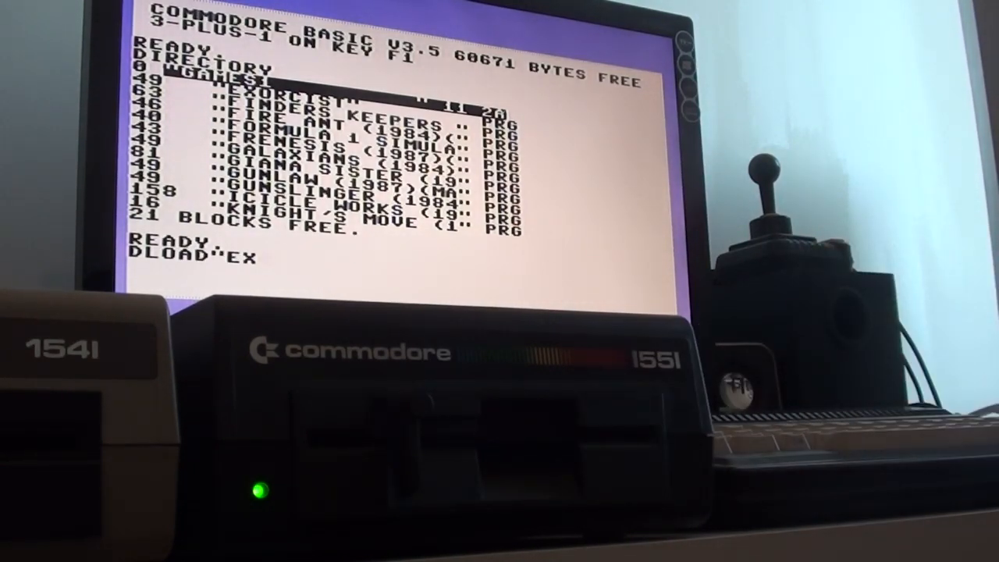
pyautogui.write('*"')
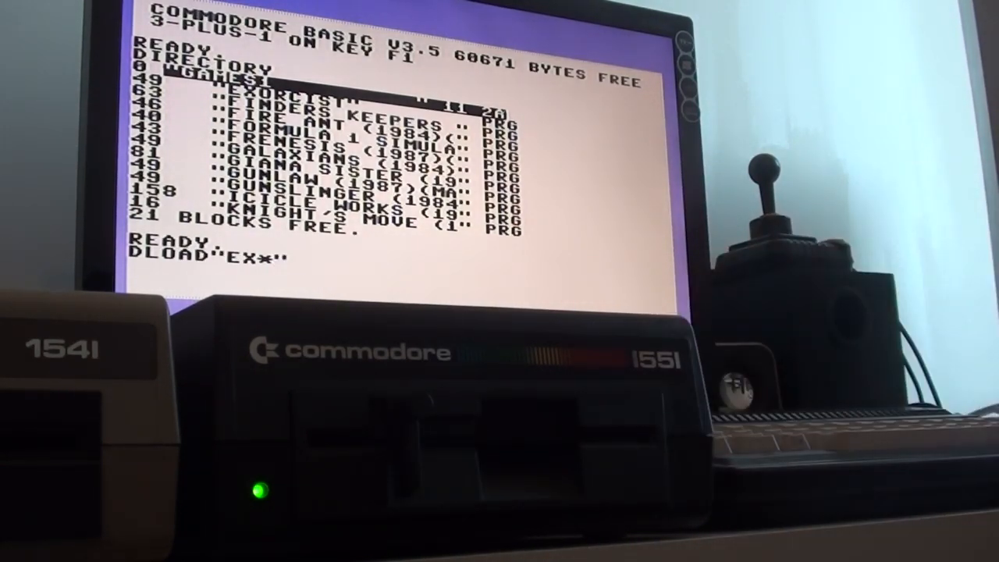